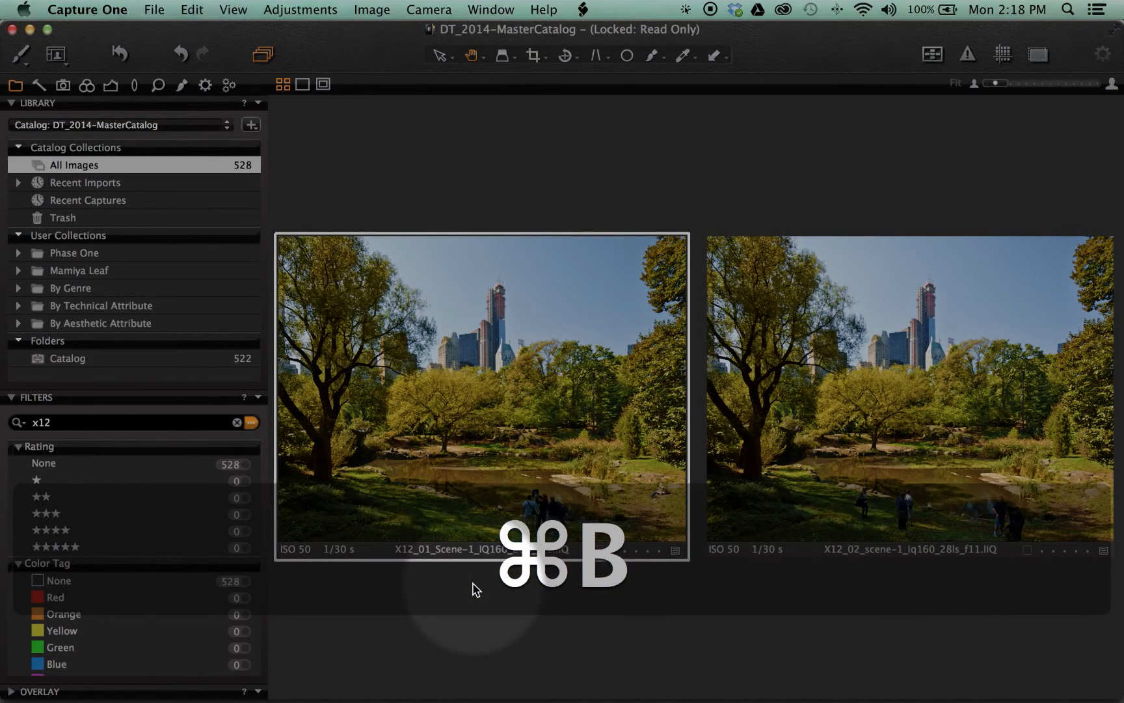
Hide the browser so the two selected park images fill the viewer side by side.
key("cmd+b")
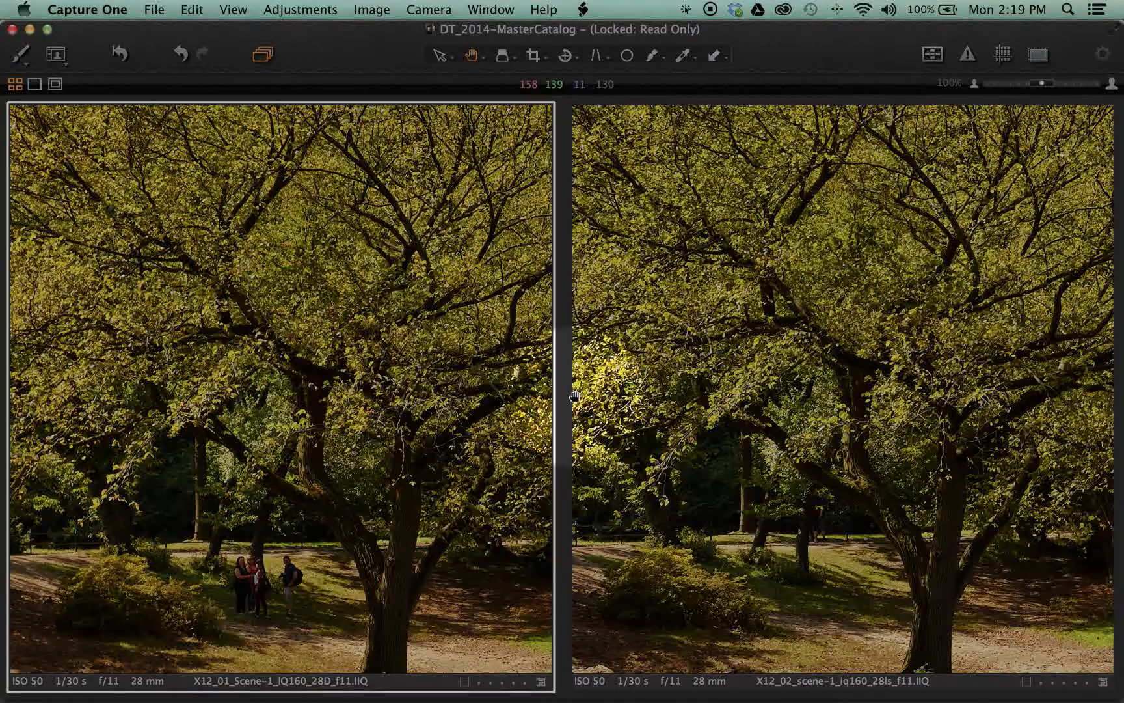
mouse_move(567, 401)
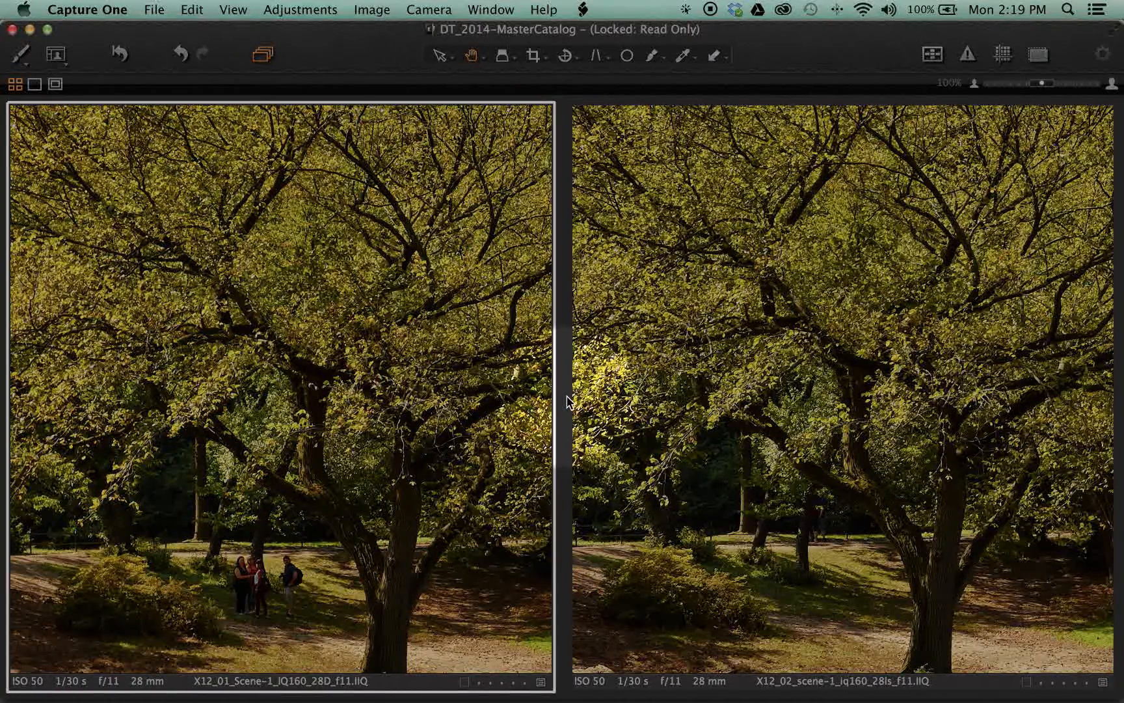